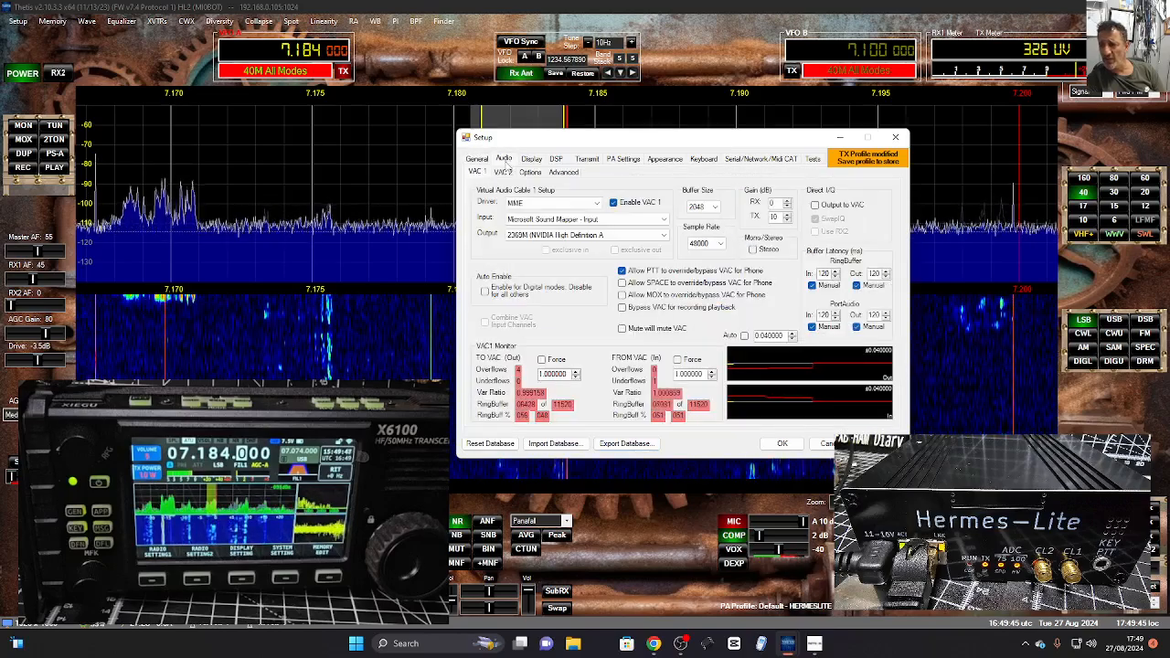
# - Navigate through Setup's general hardware pages to the Appearance Skin Servers page
pyautogui.click(475, 171)
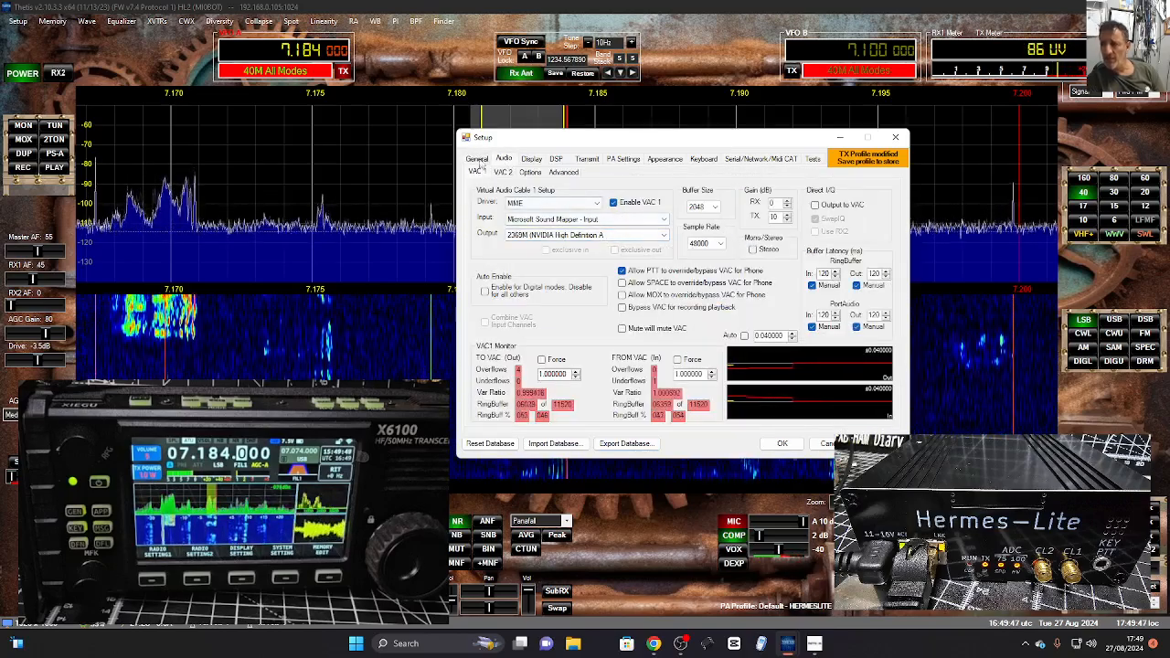
pyautogui.click(486, 172)
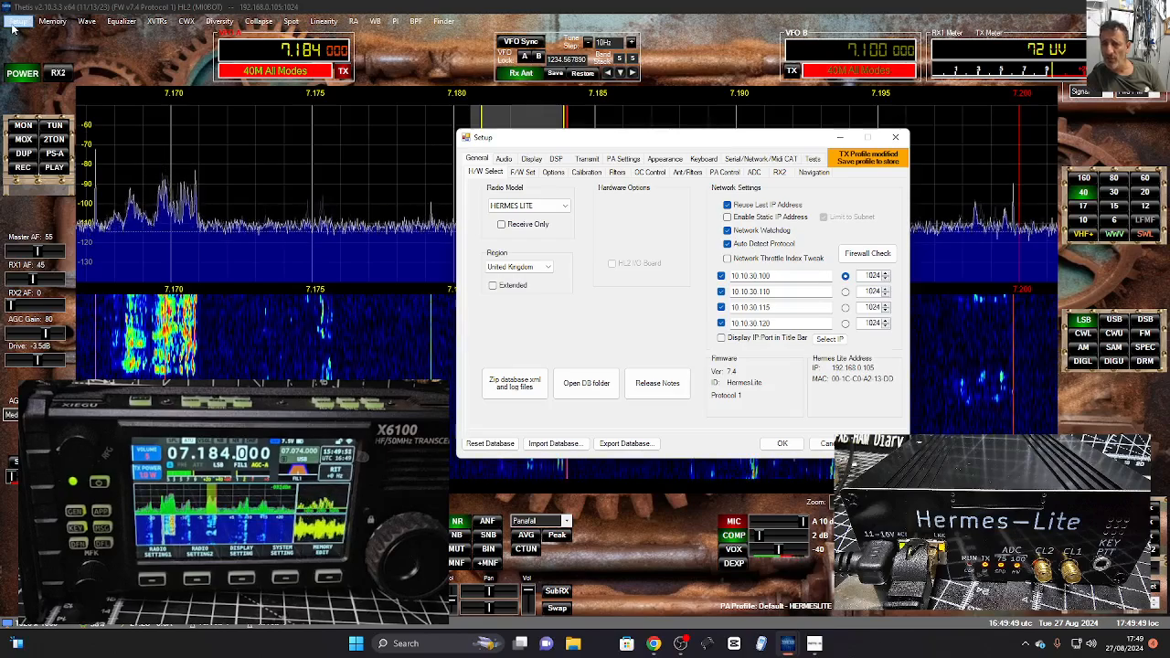
pyautogui.click(502, 157)
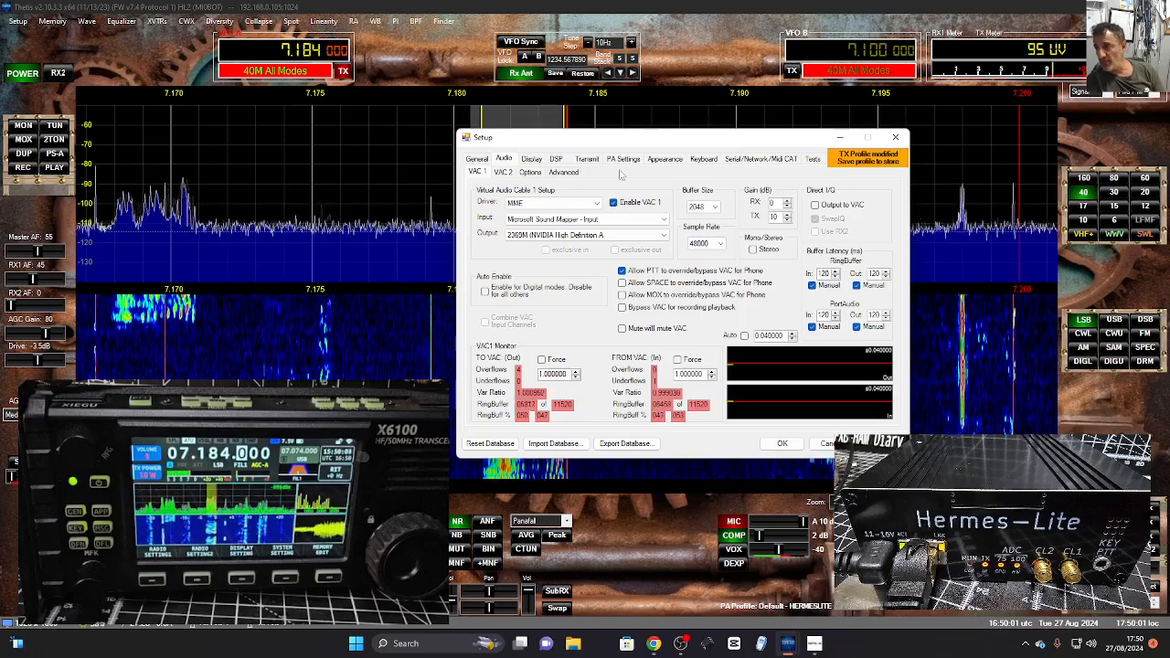
pyautogui.click(666, 157)
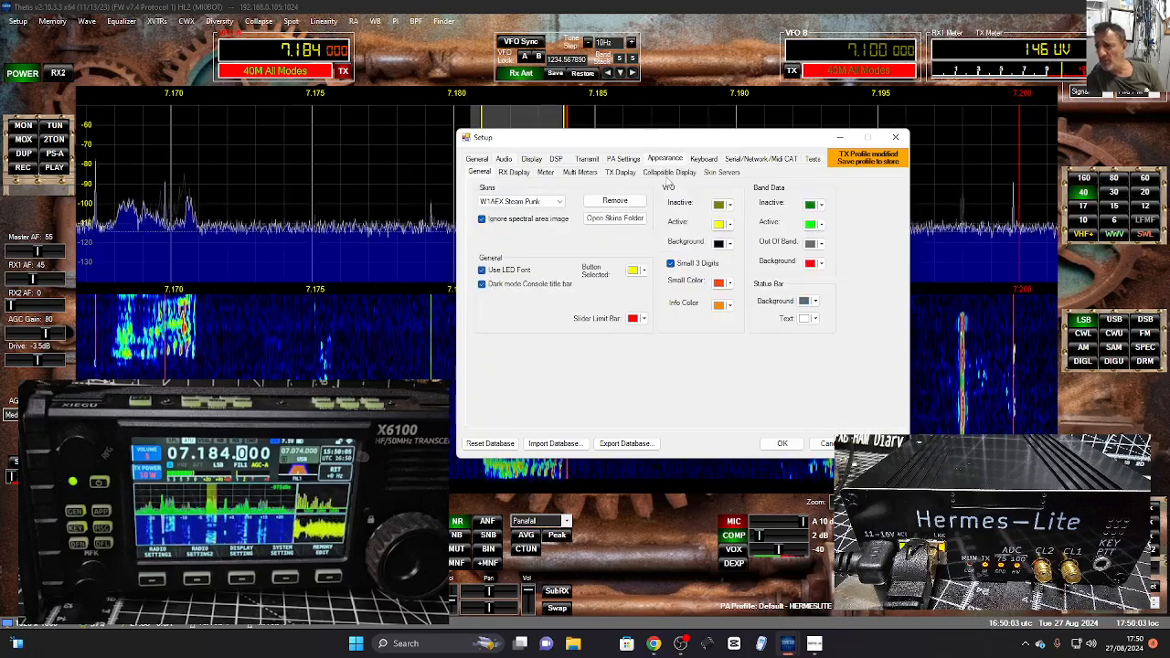
pyautogui.click(720, 172)
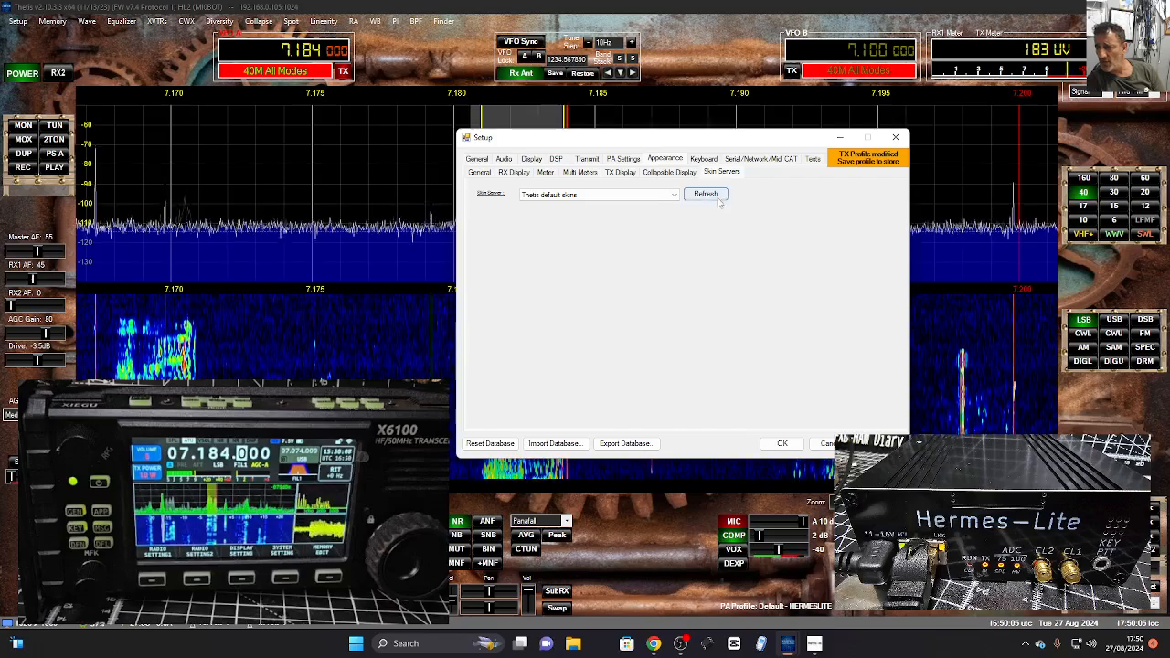
# - Refresh the downloadable skin list and preview two console skins from it
pyautogui.click(706, 194)
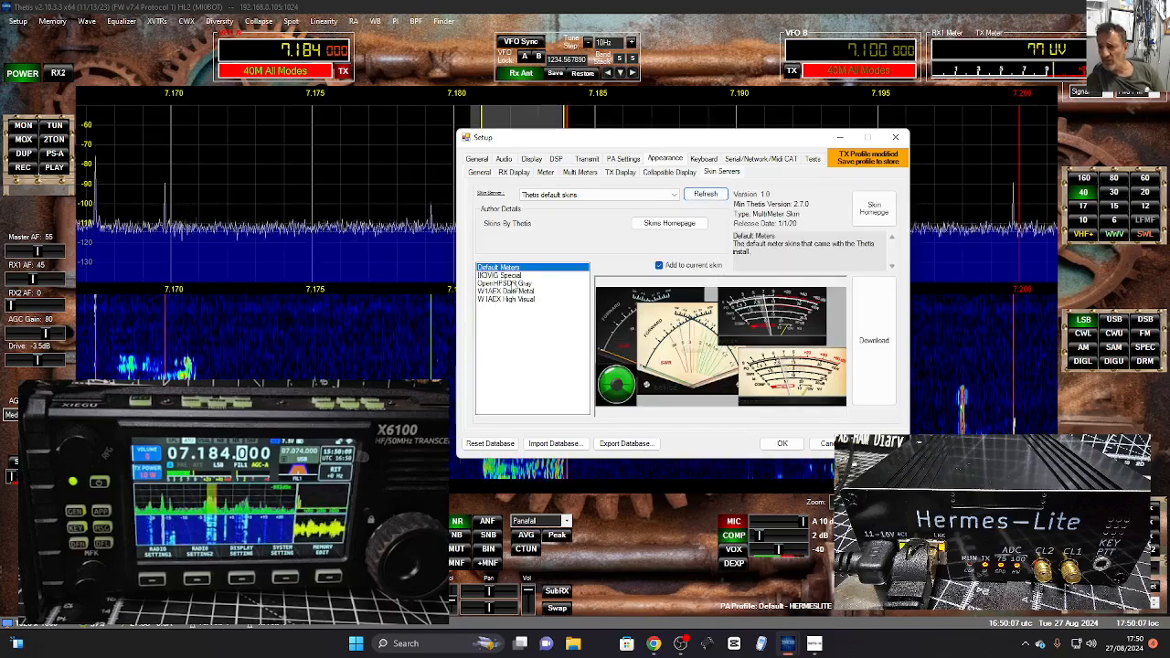
pyautogui.click(505, 291)
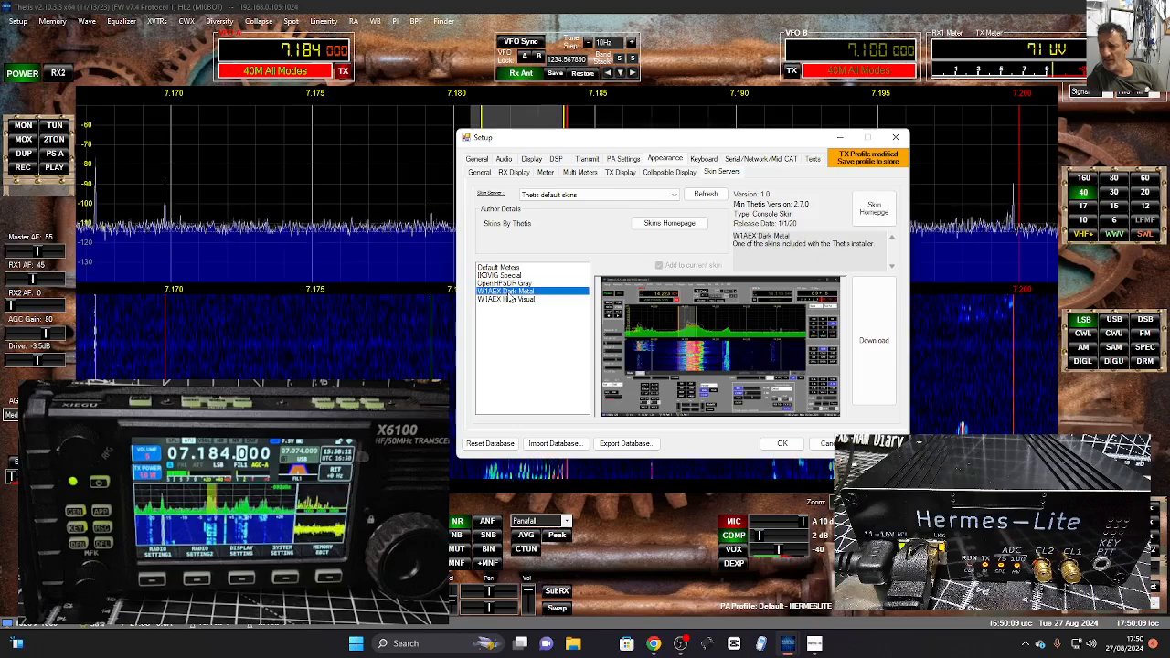
pyautogui.click(502, 283)
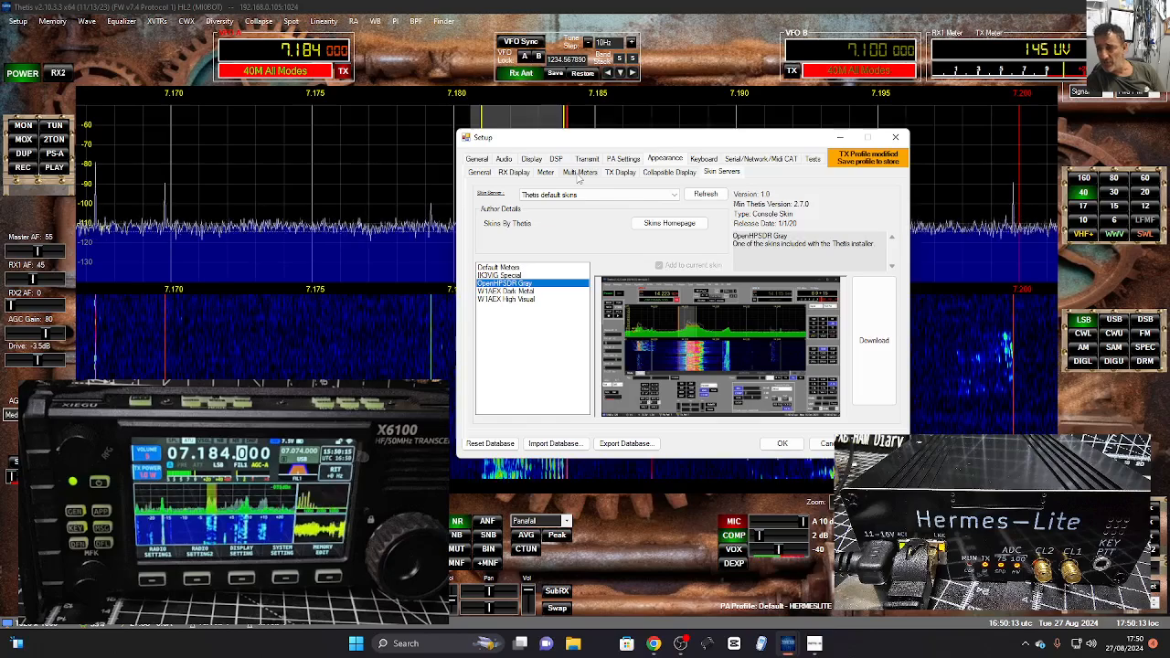
pyautogui.click(580, 172)
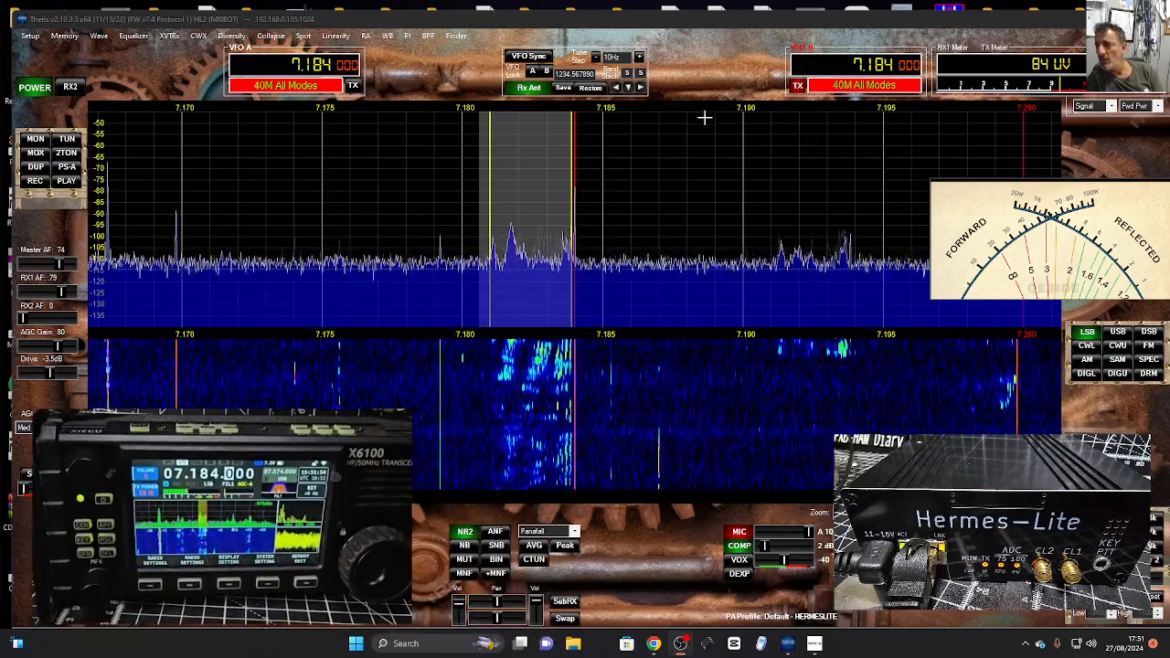
# - Reopen the Setup window from the main console
pyautogui.click(29, 36)
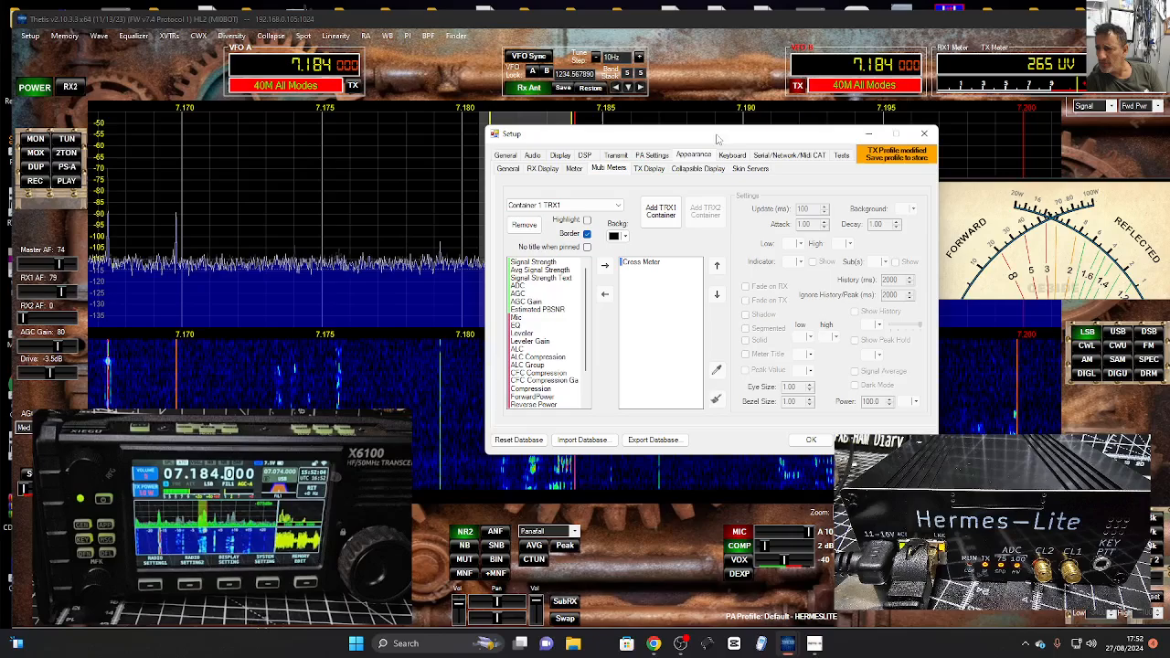
# - Review the Meter and Skin Servers pages, then show the Serial CAT control settings
pyautogui.click(752, 169)
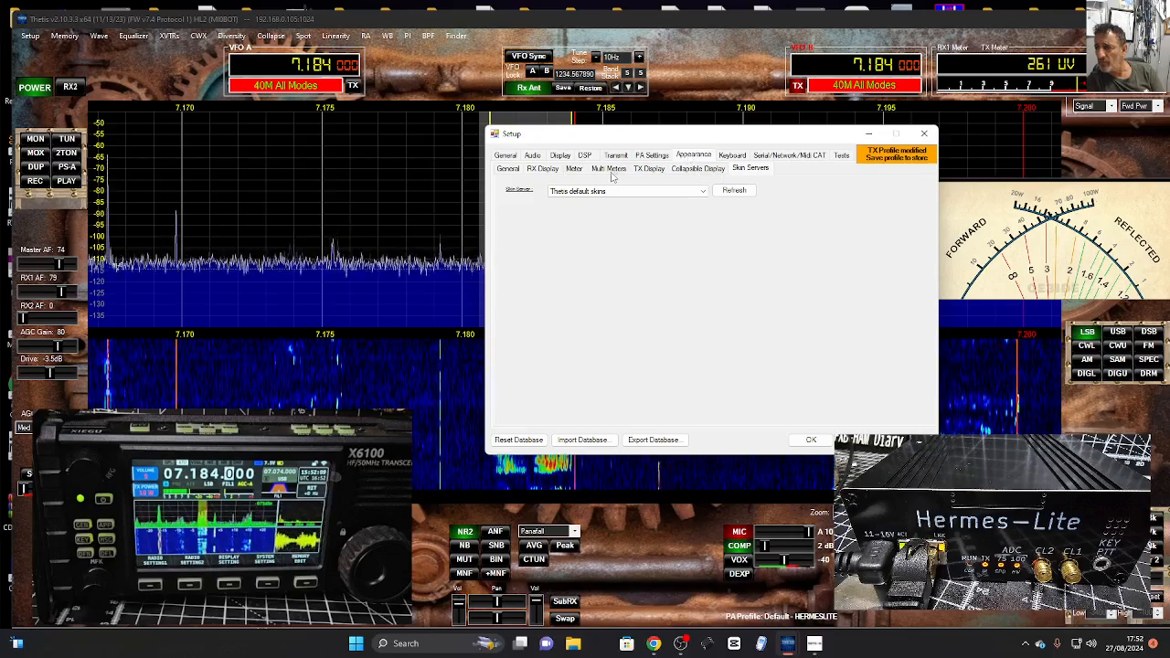
pyautogui.click(575, 168)
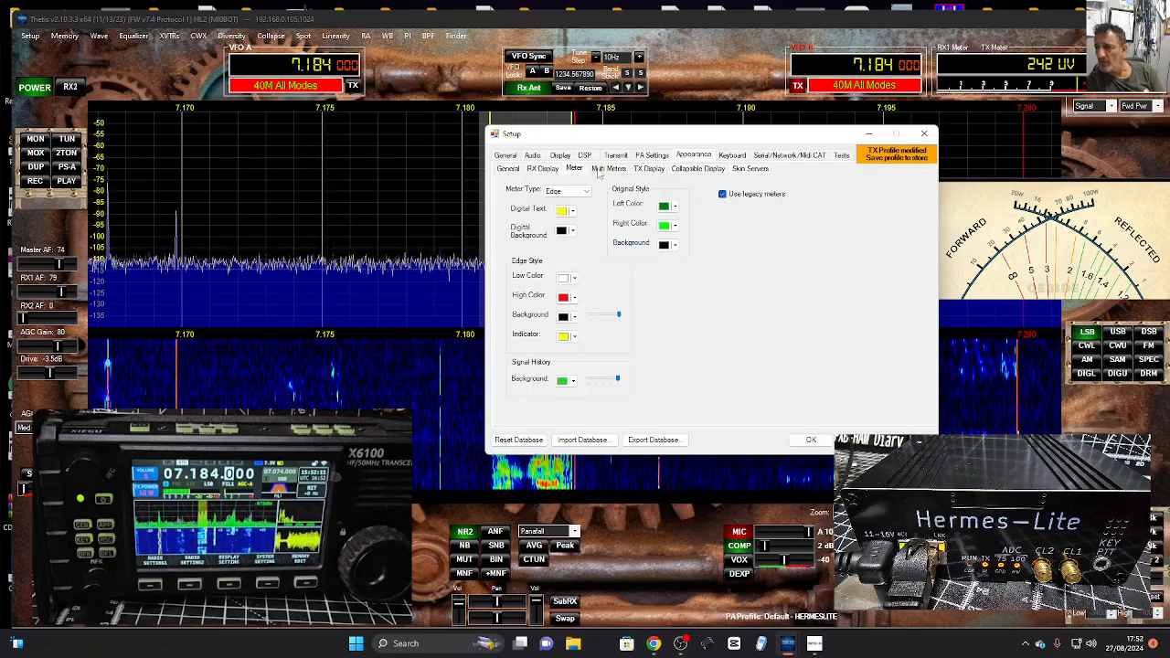
pyautogui.click(750, 168)
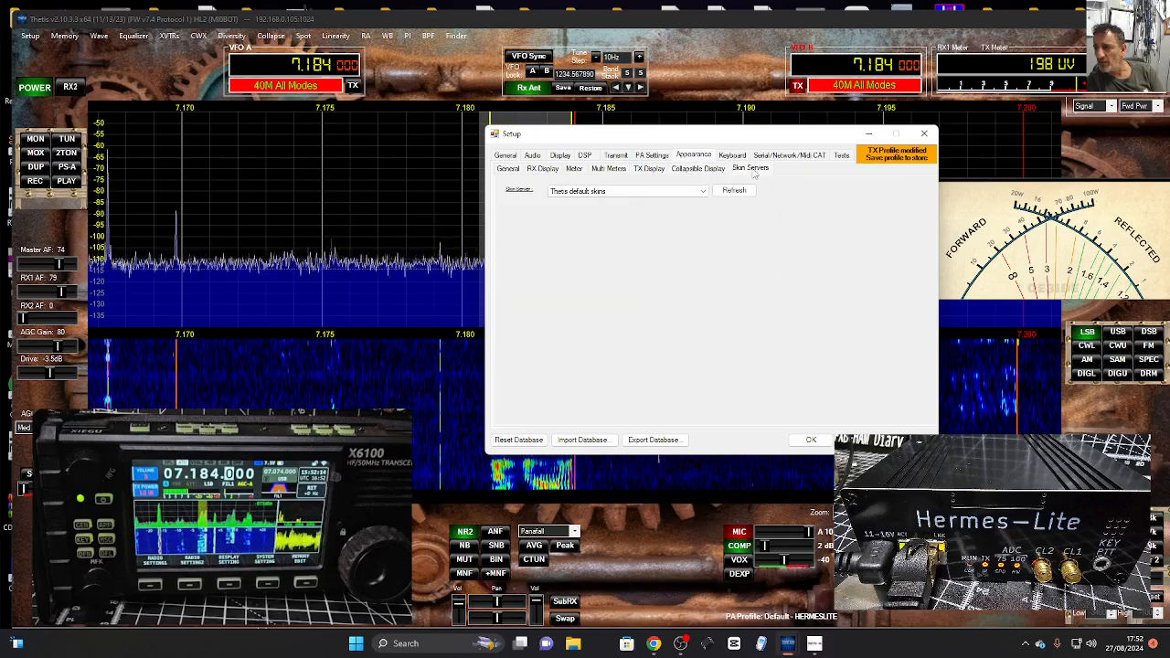
pyautogui.click(790, 153)
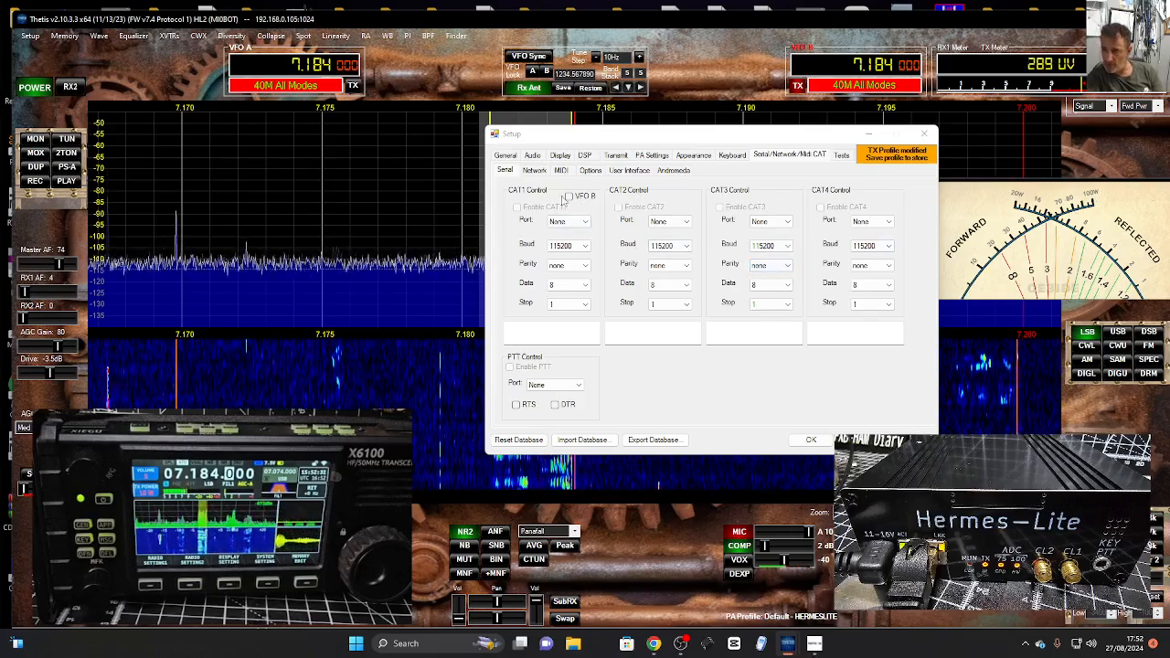
# - Show the Network CAT/TCI server settings, glance at the spectrum, then close Setup
pyautogui.click(534, 171)
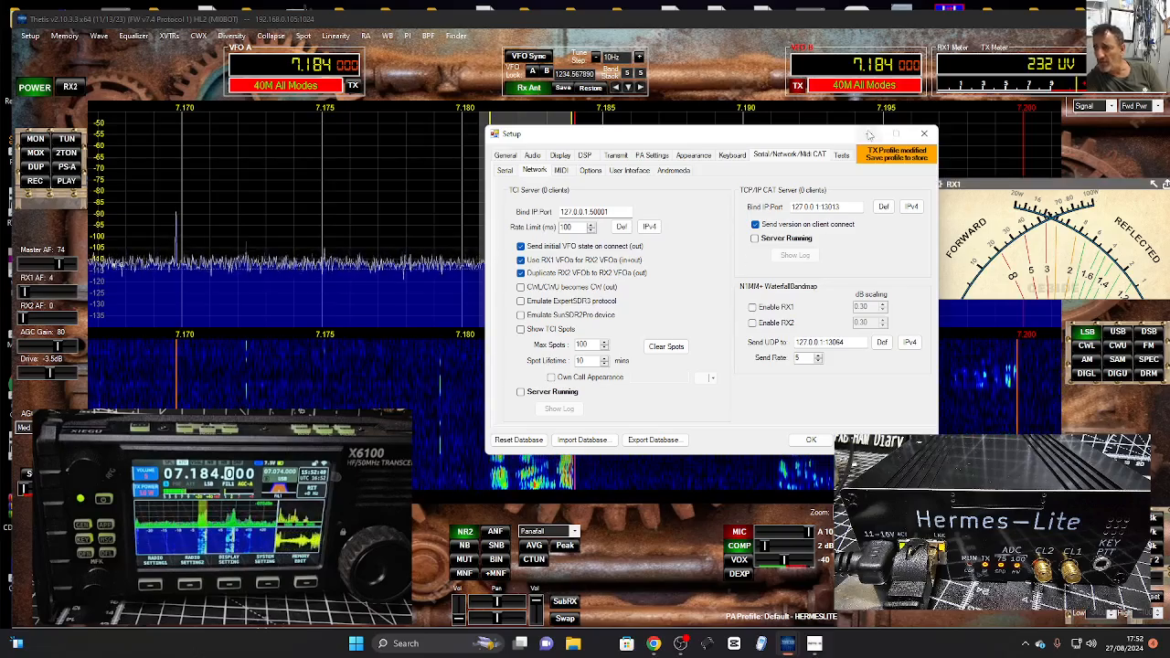
pyautogui.click(810, 439)
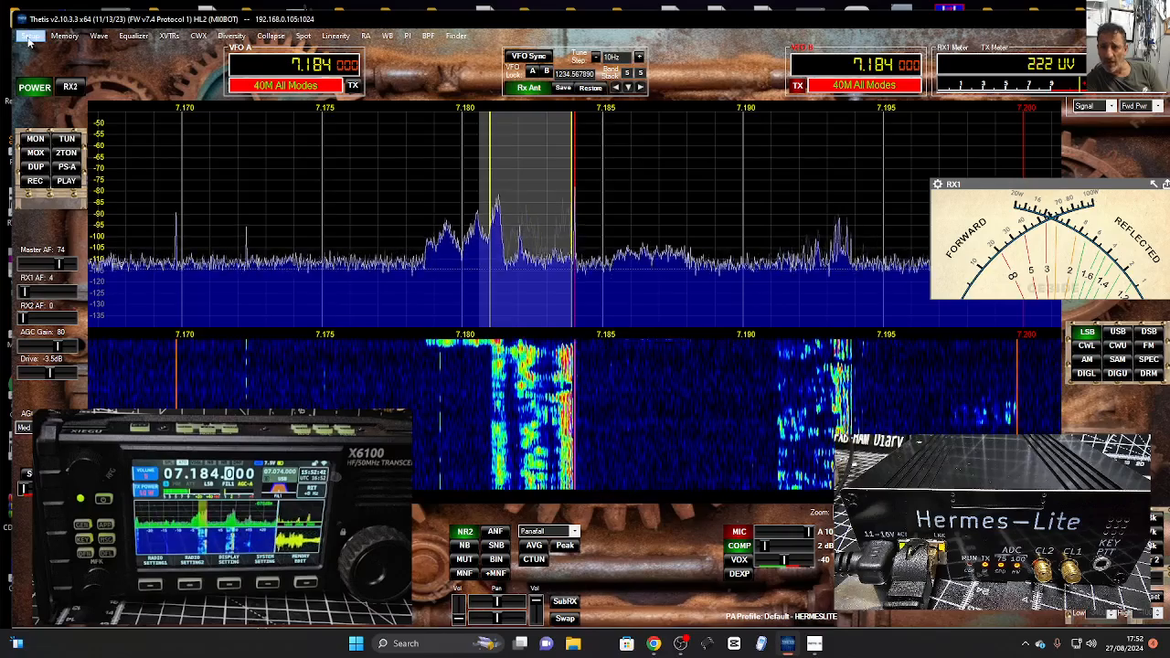
pyautogui.click(29, 36)
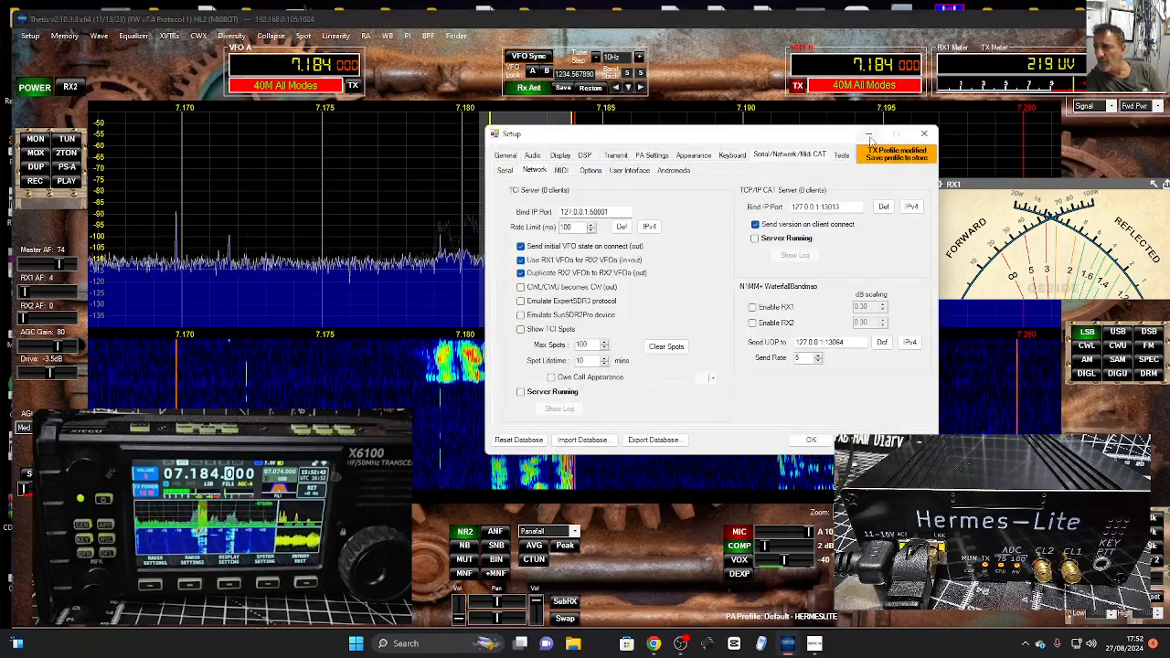
pyautogui.click(810, 439)
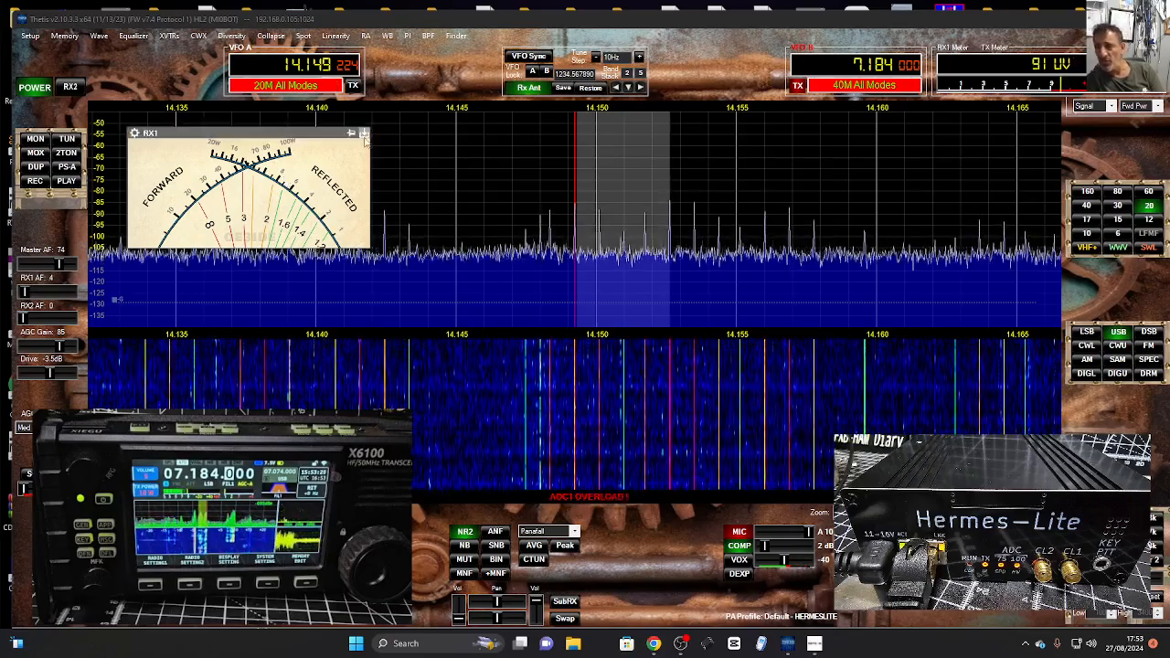
# - Drag across the spectrum display to retune the receiver toward 14.148 MHz on 20m
pyautogui.moveTo(247, 132); pyautogui.dragTo(863, 197)
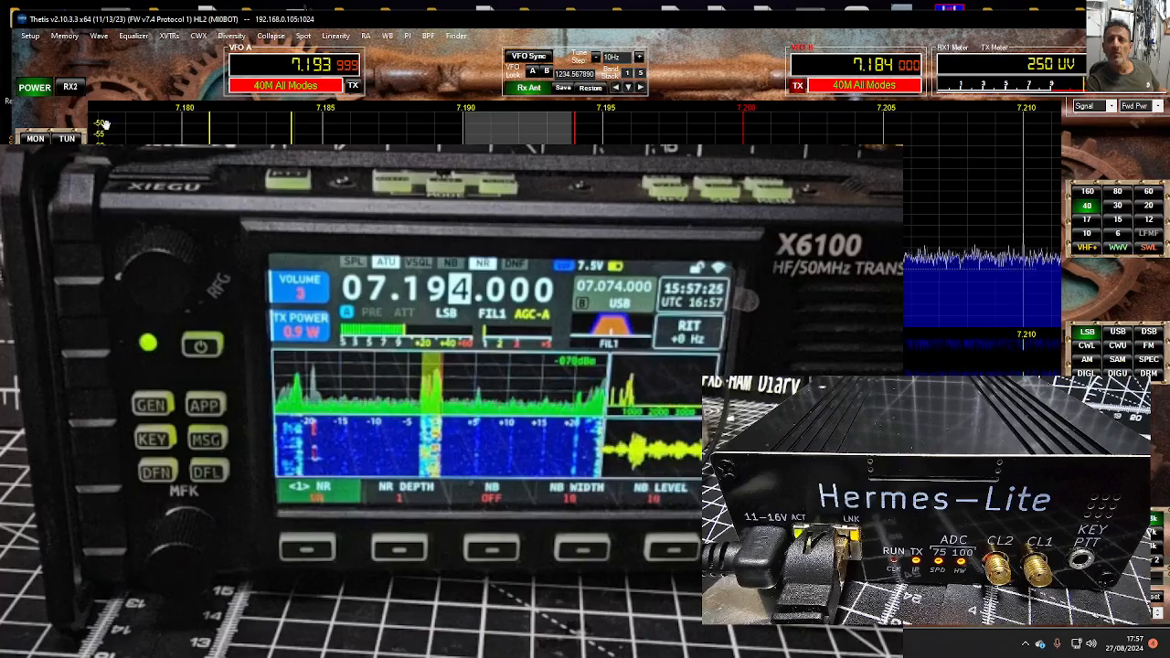
# - Reopen the Setup window while tuned near 7.194 MHz on 40m
pyautogui.click(30, 37)
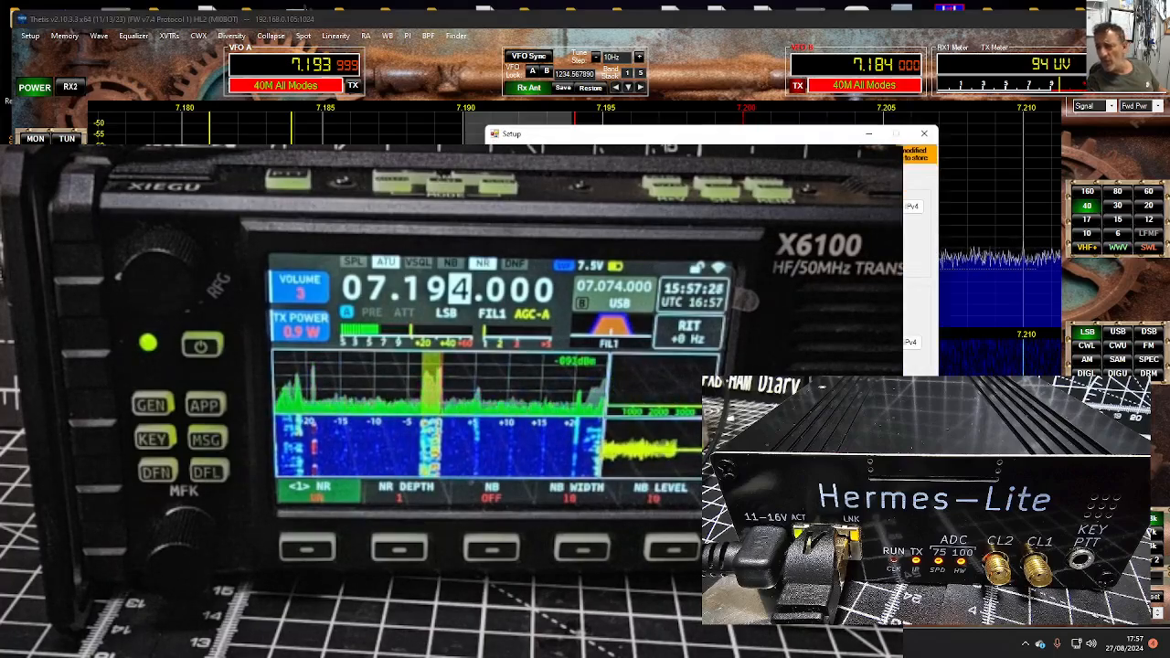